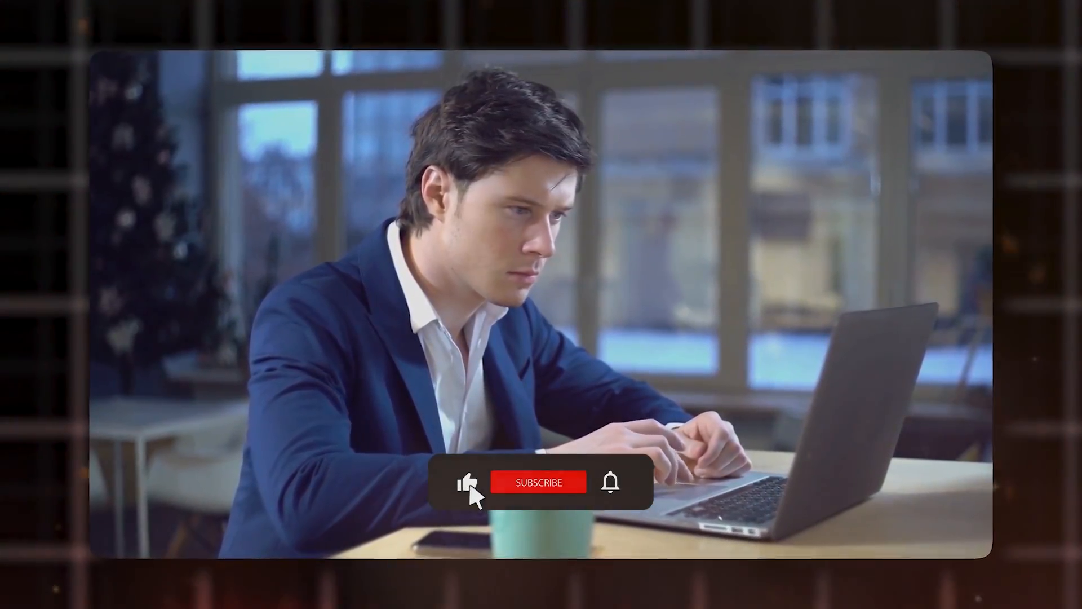
{"action": "left_click", "coordinate": [538, 481]}
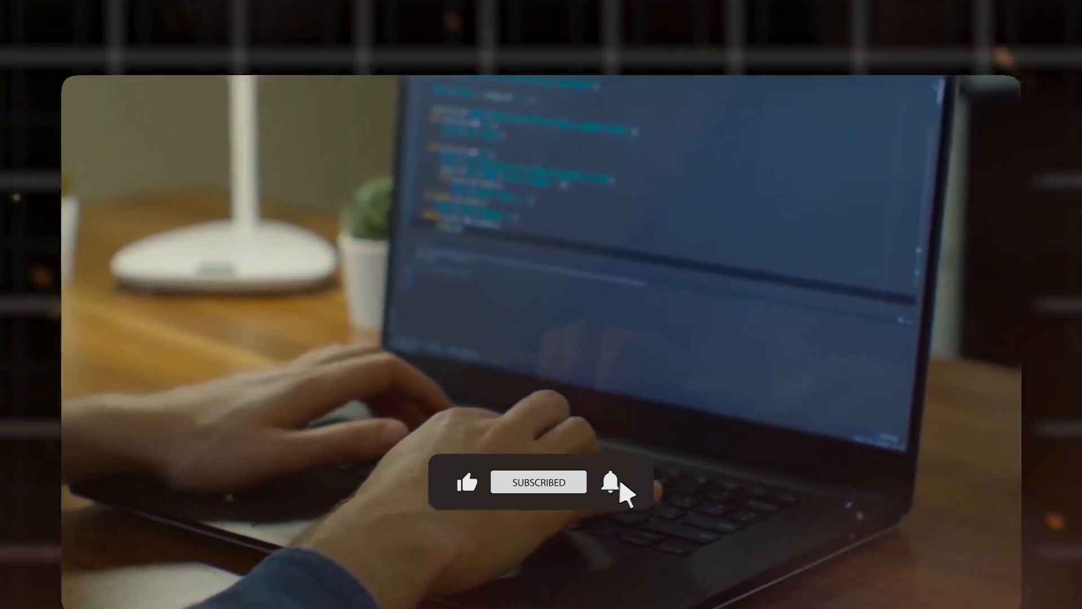